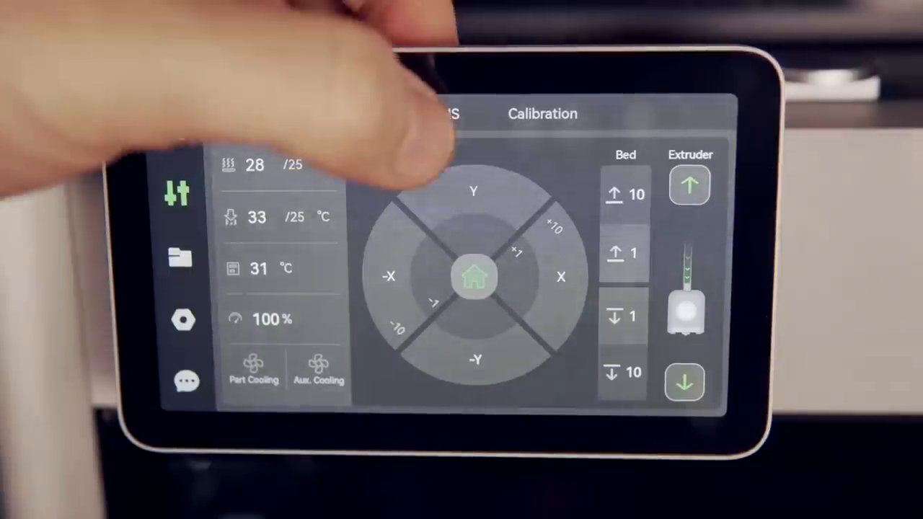
Scroll the X1 product page past the AMS colours section to 'Removing supports has never been easier.'
{"action": "left_click", "coordinate": [443, 114]}
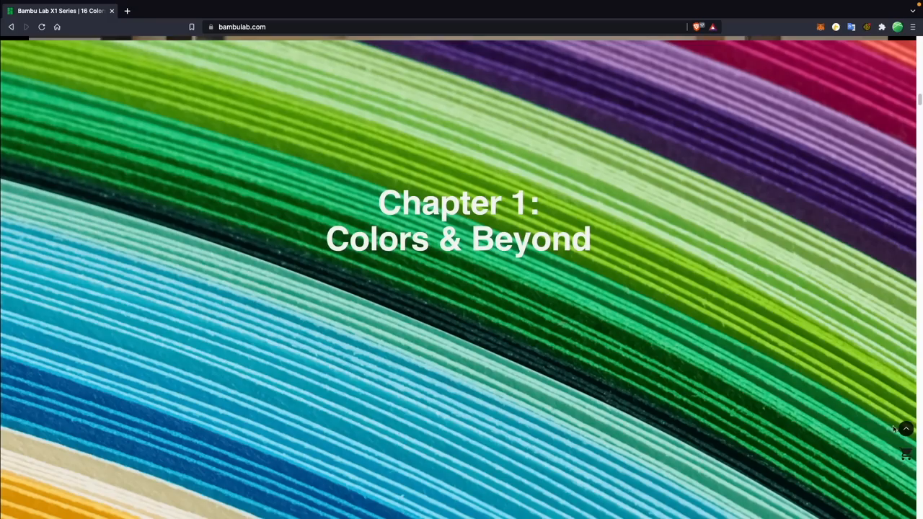
{"action": "scroll", "scroll_direction": "down", "scroll_amount": 3}
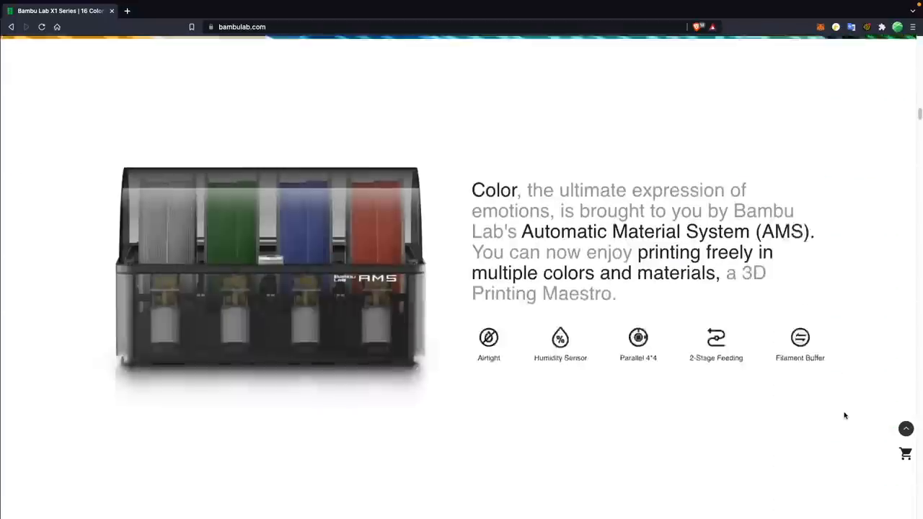
{"action": "scroll", "scroll_direction": "down", "scroll_amount": 3}
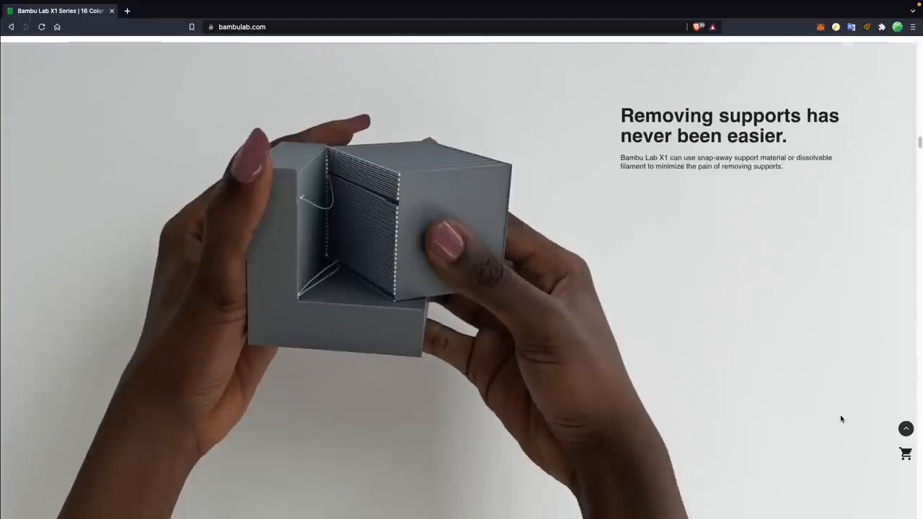
{"action": "scroll", "scroll_direction": "down", "scroll_amount": 3}
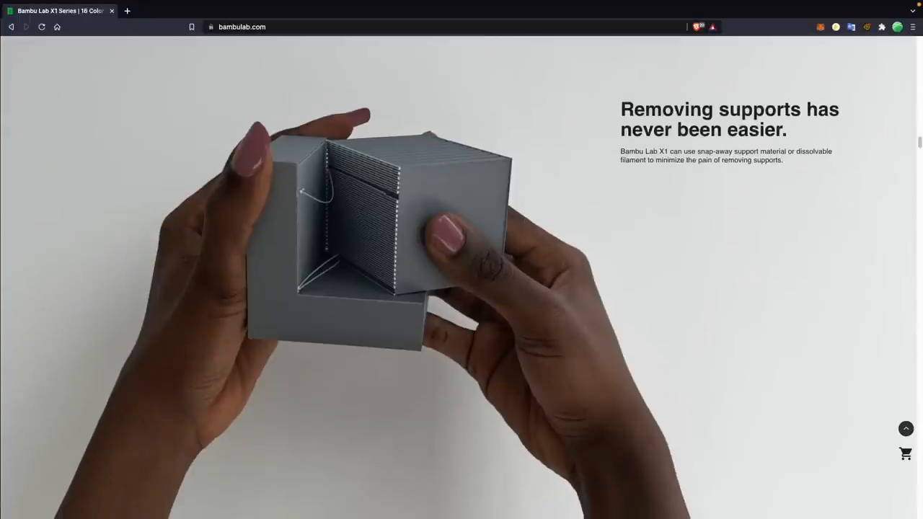